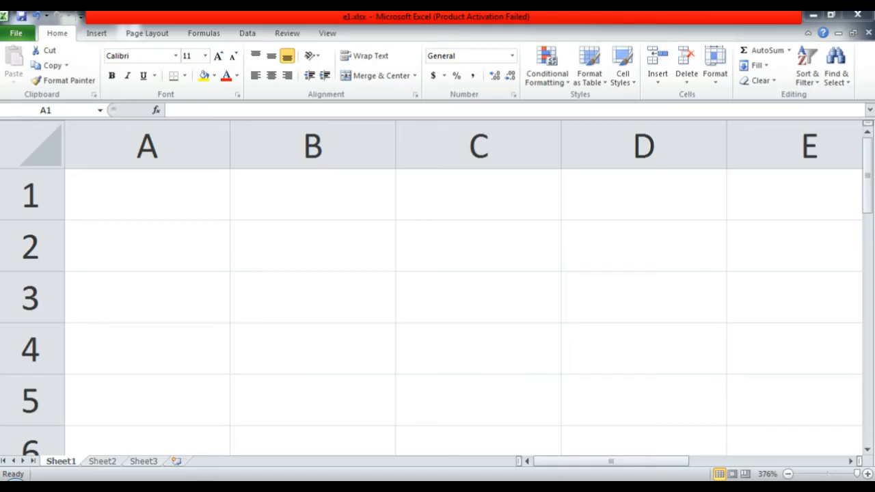
Step: Enter headers From, To, Number, Convert in A1:D1 and the unit in under From
text(From)
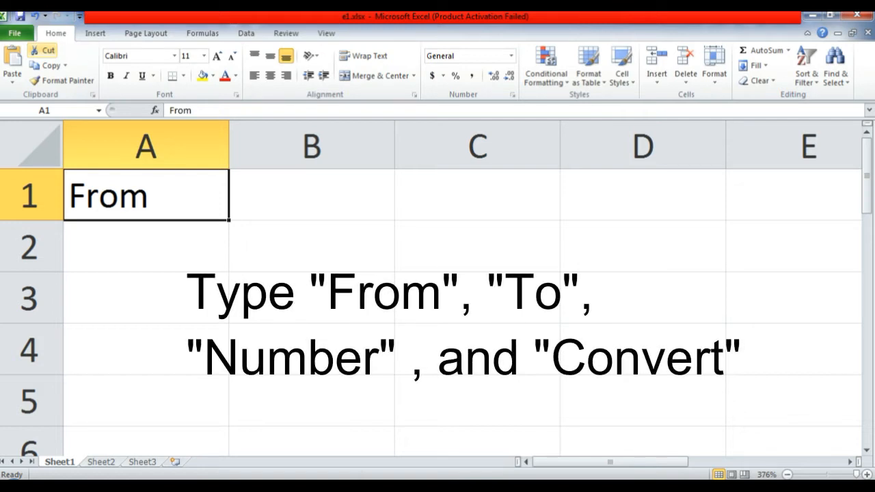
text(To)
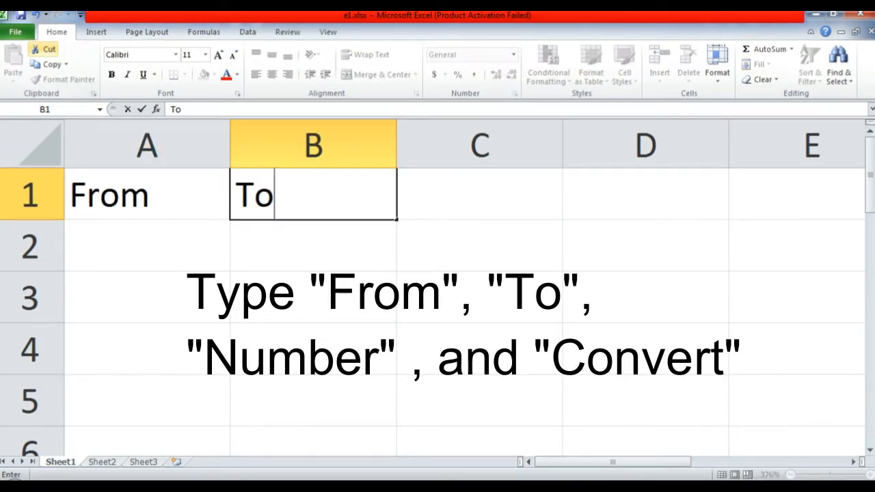
text(Number)
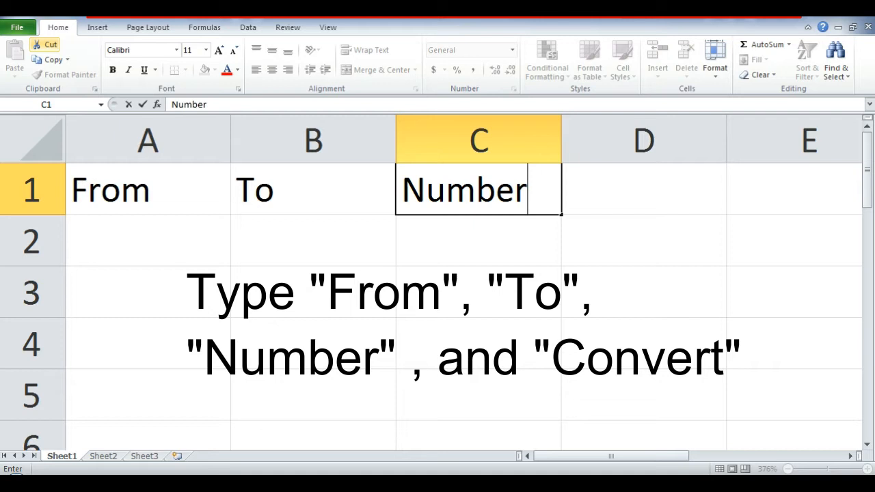
text(Convert)
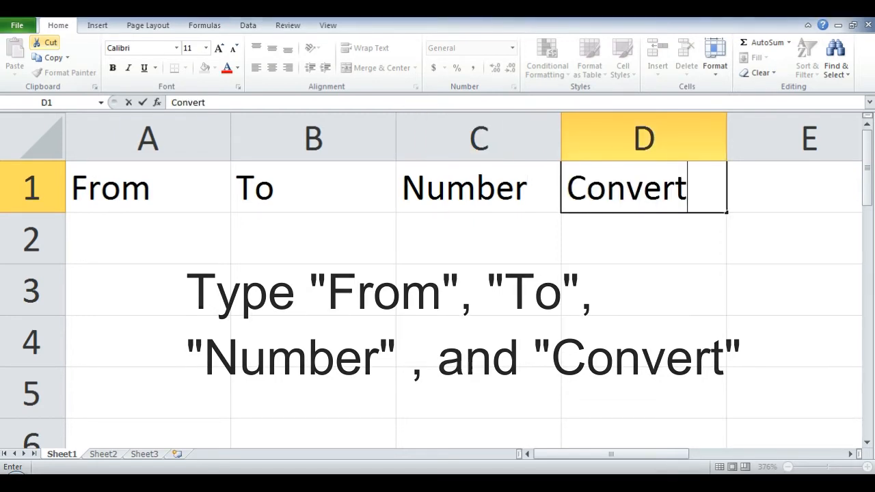
text(in)
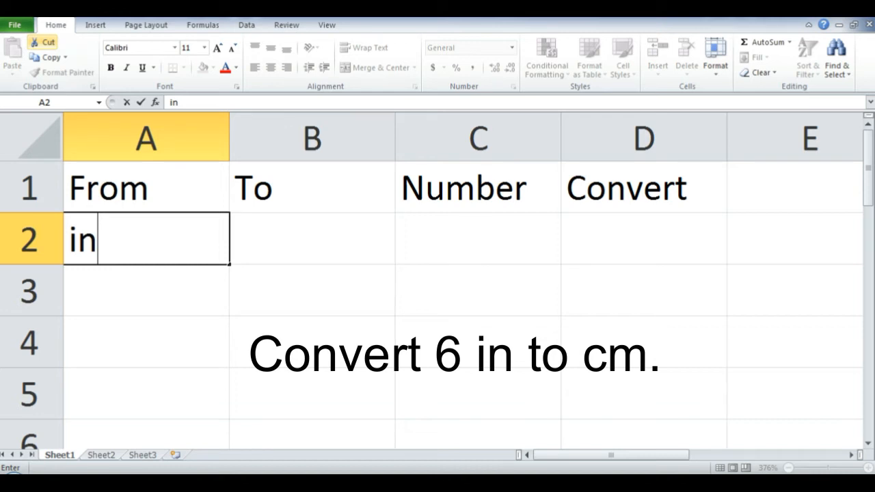
Step: Enter cm as the target unit in B2
text(cm)
click(643, 239)
text(=)
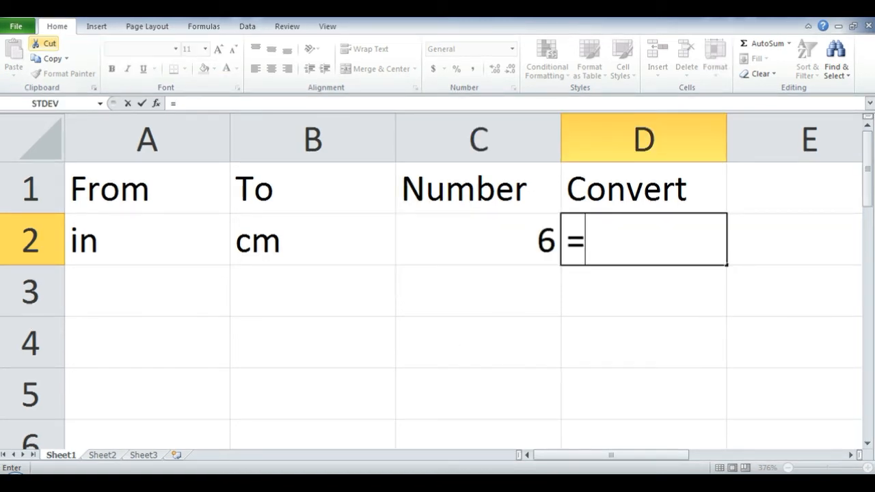
Step: Build =CONVERT(C2,A2,B2) in D2 to get 15.24 cm, then start the next formula
text(convert)
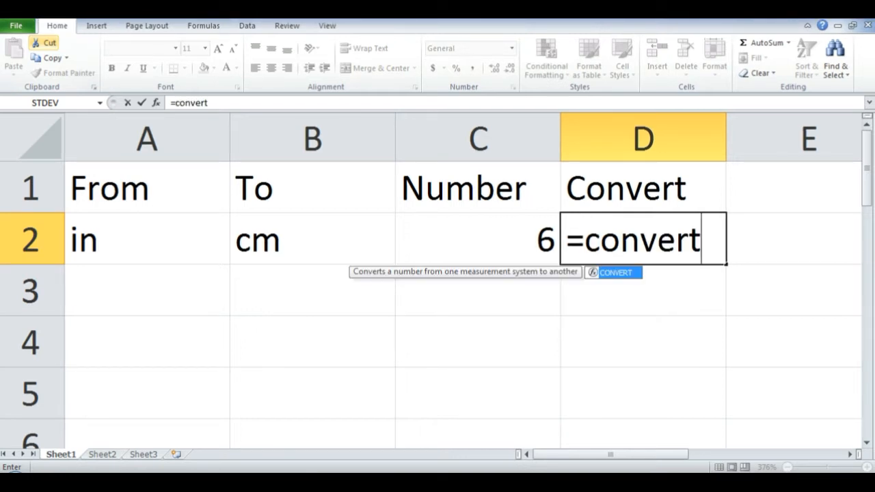
text(()
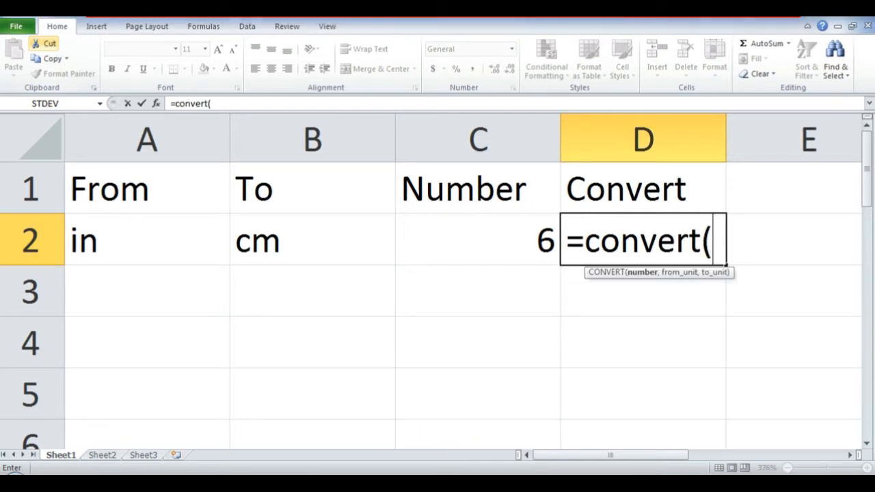
click(477, 241)
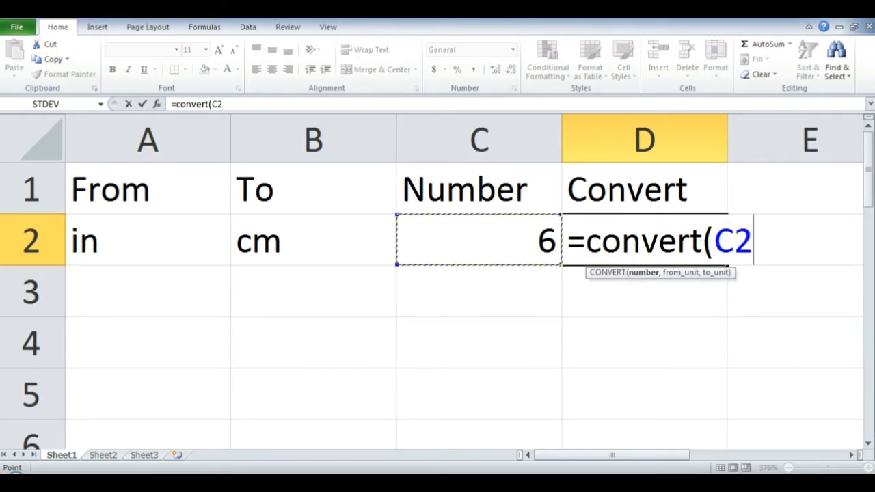
text(,)
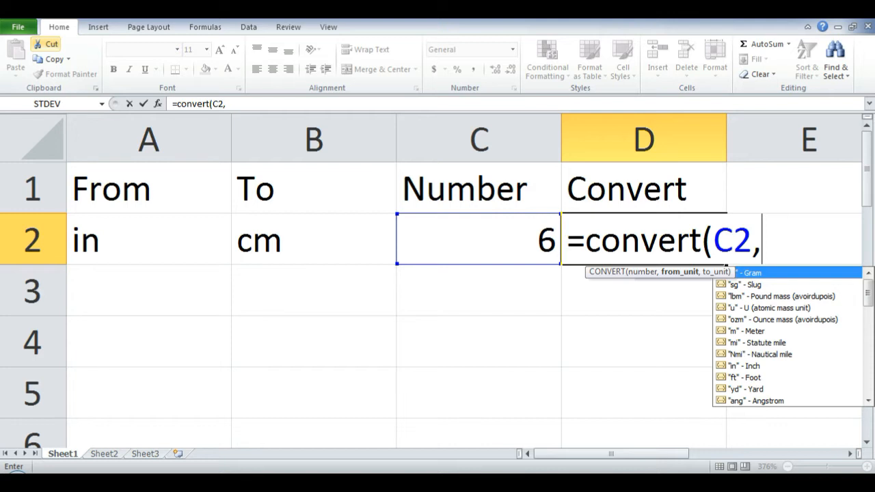
click(146, 241)
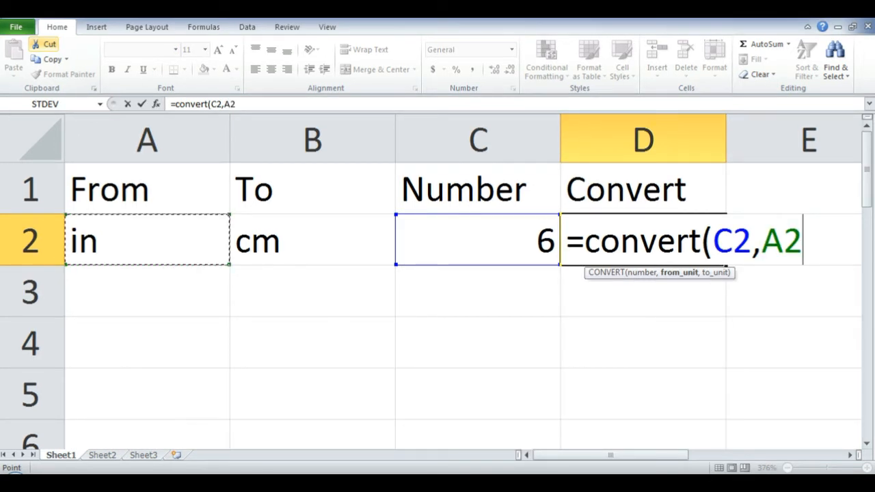
text(,)
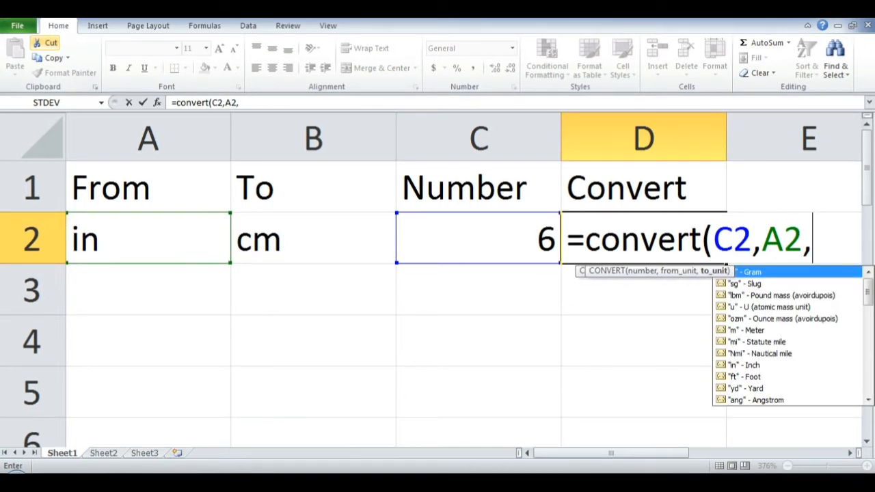
click(312, 239)
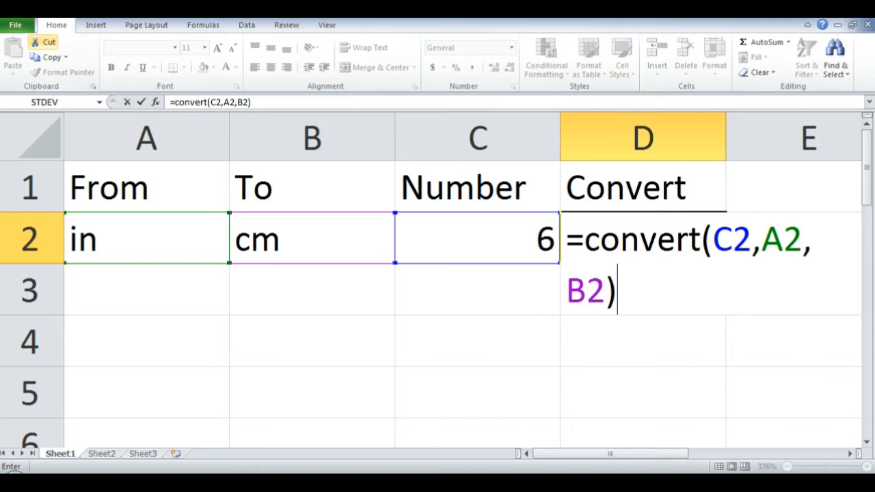
key(Return)
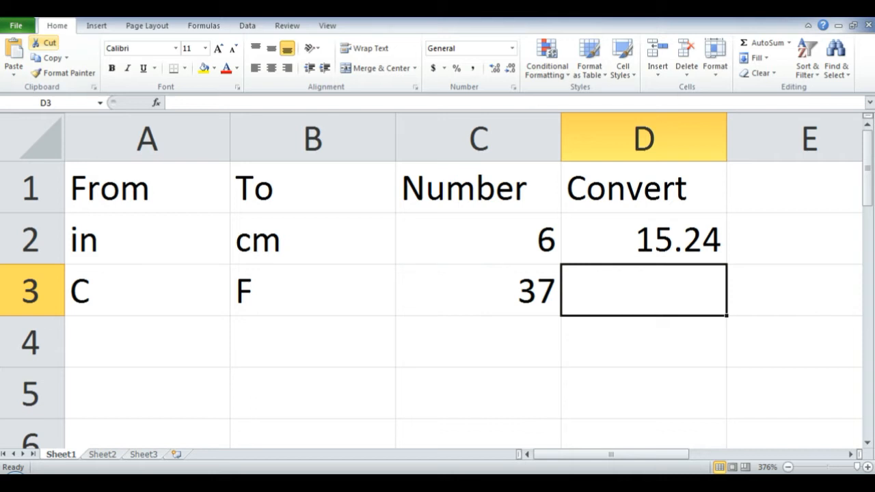
text(=)
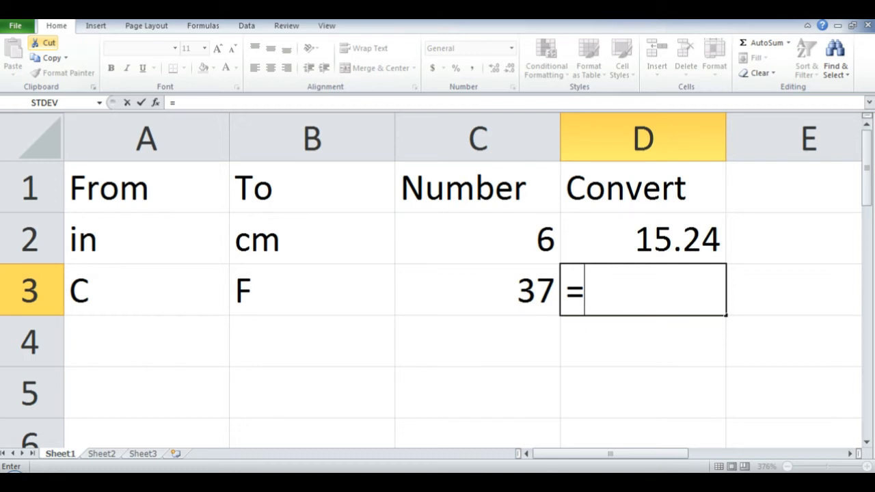
Step: Build =CONVERT(C3,A3,B3) in D3 to convert 37 °C to °F
text(convert)
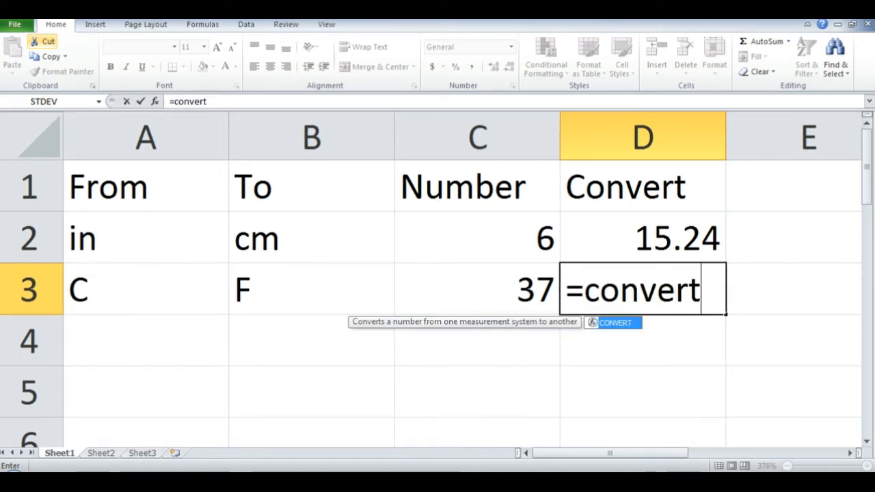
text(()
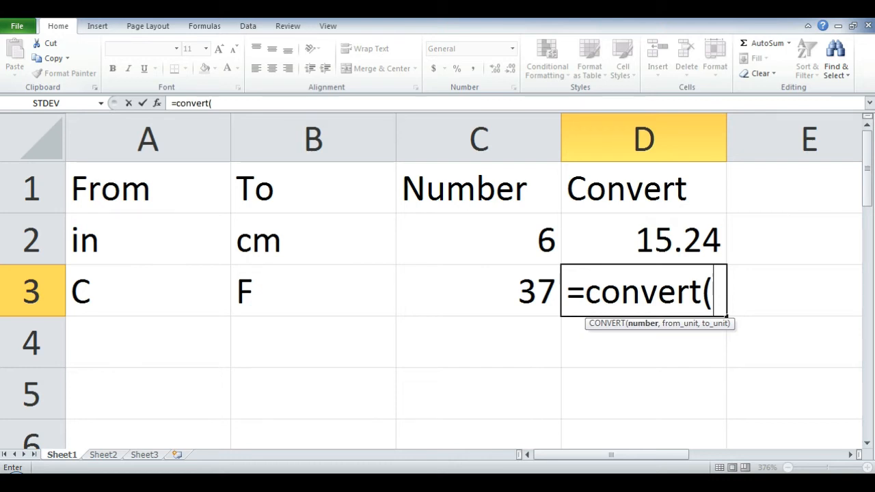
click(478, 290)
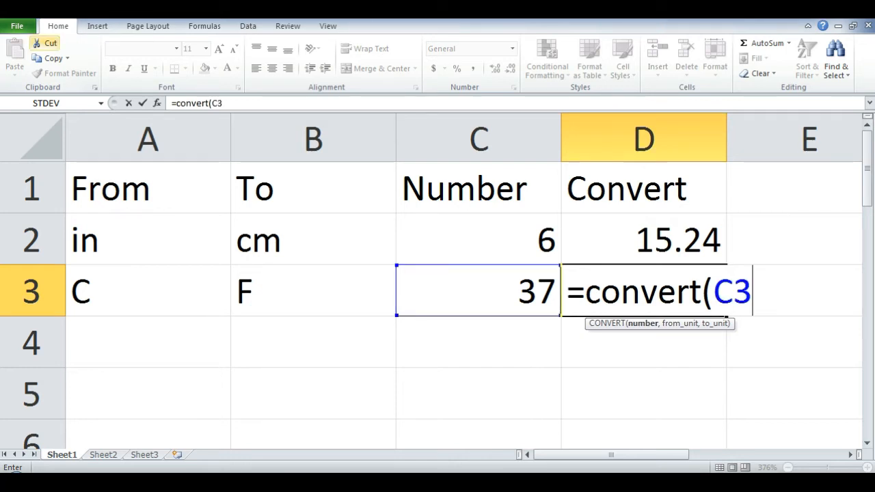
text(,)
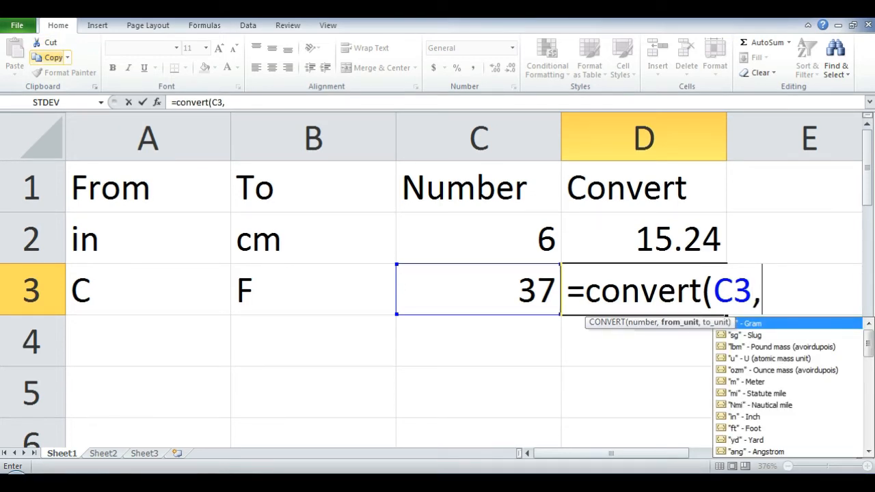
click(147, 291)
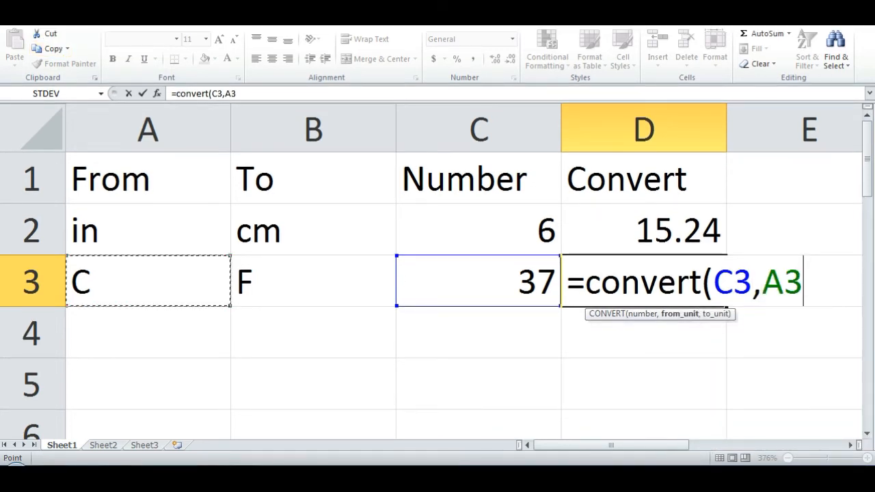
text(,)
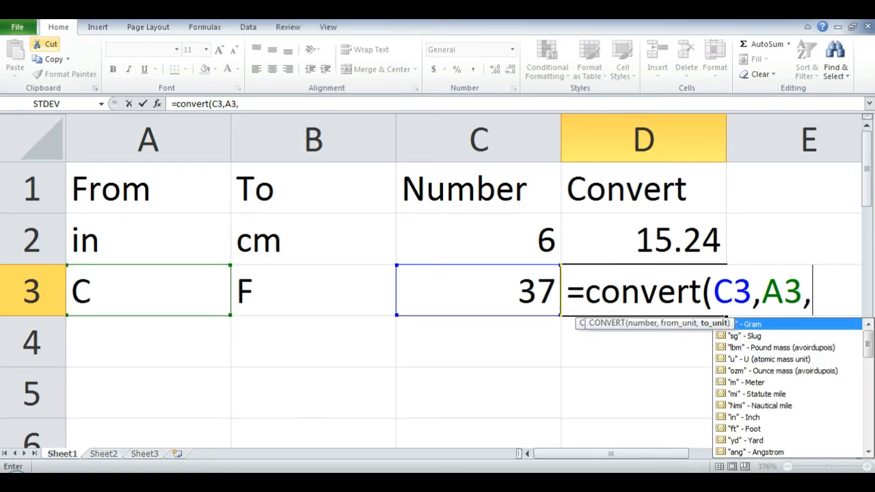
click(313, 290)
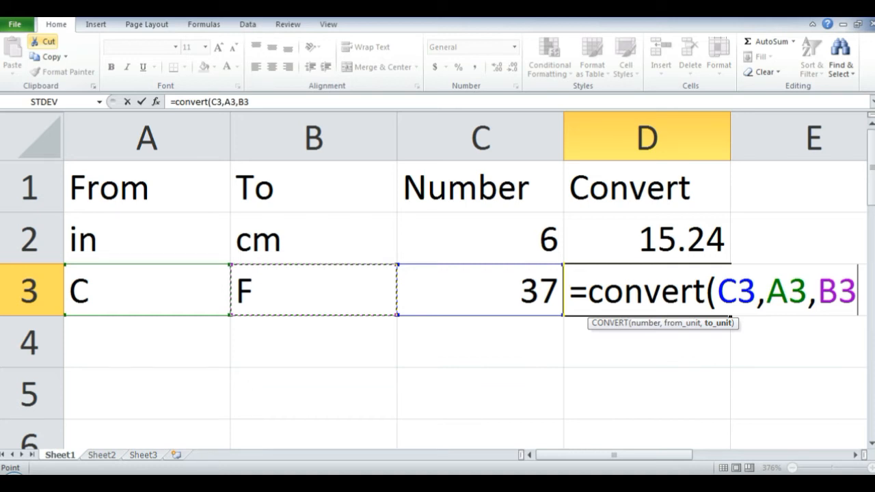
text())
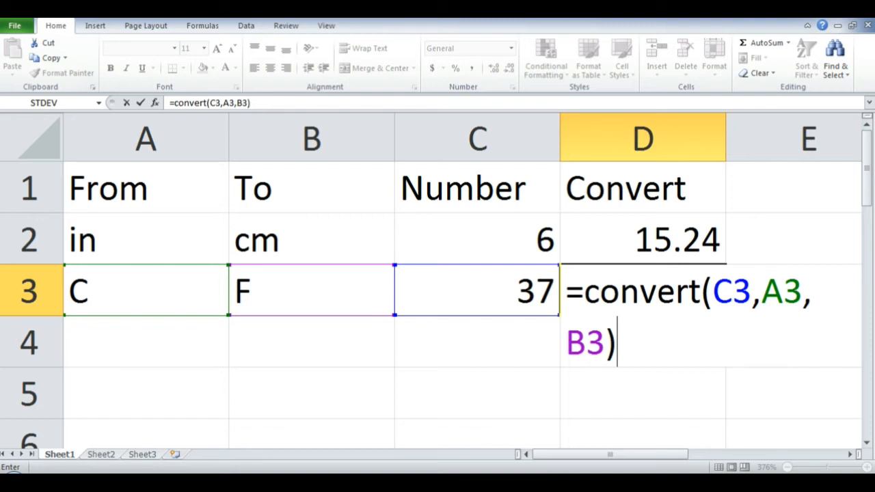
key(Return)
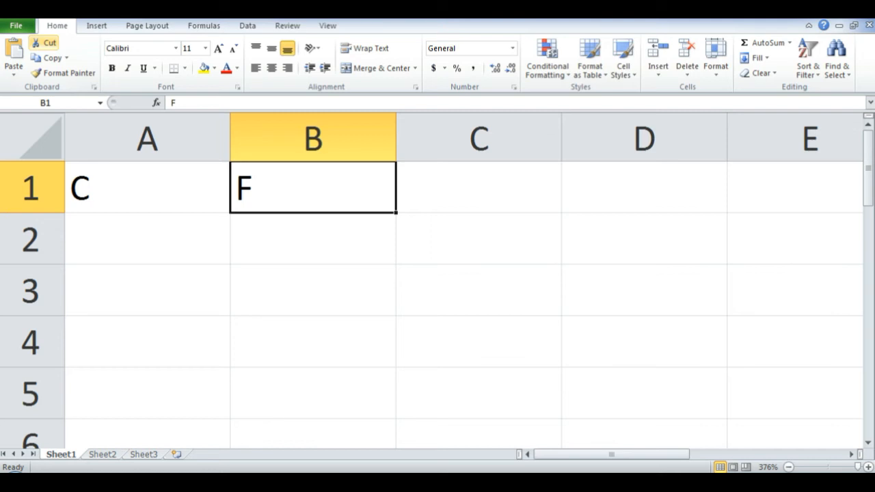
Step: Enter 38 as the Celsius value in A2
text(38)
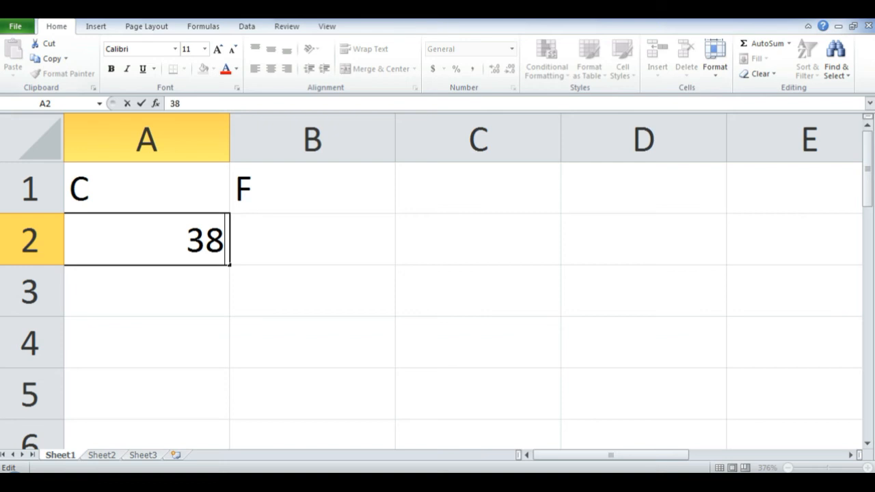
Step: Enter =1.8*38+32 in B2 to get 100.4 °F
text(=1.8)
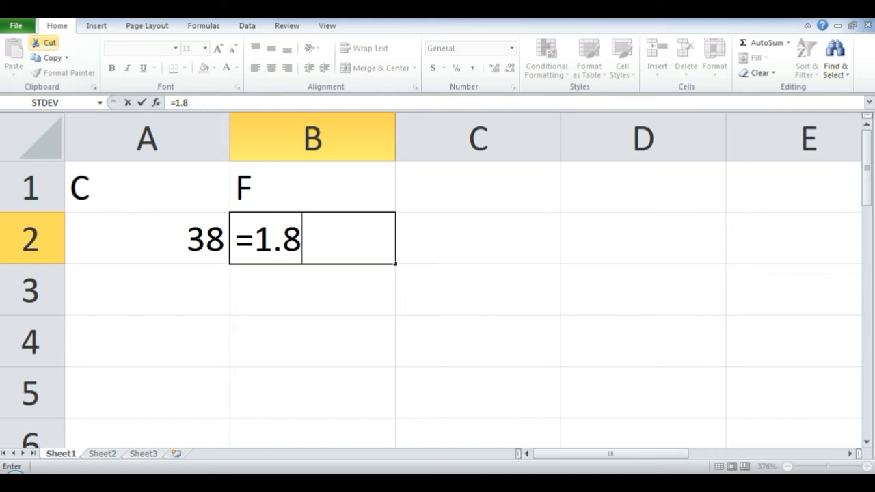
text(*)
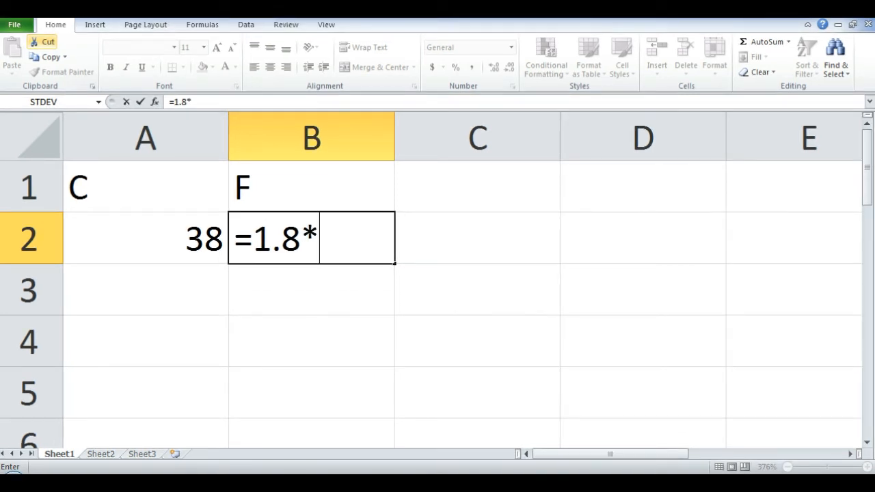
text(38)
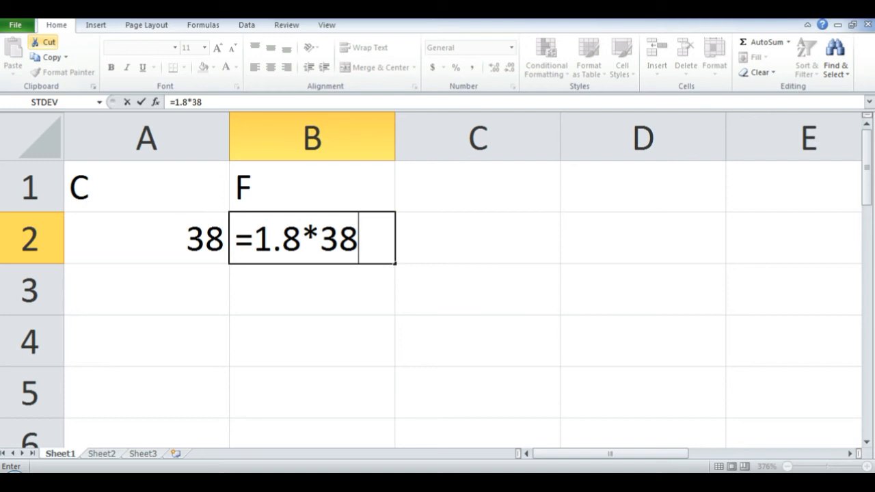
text(+)
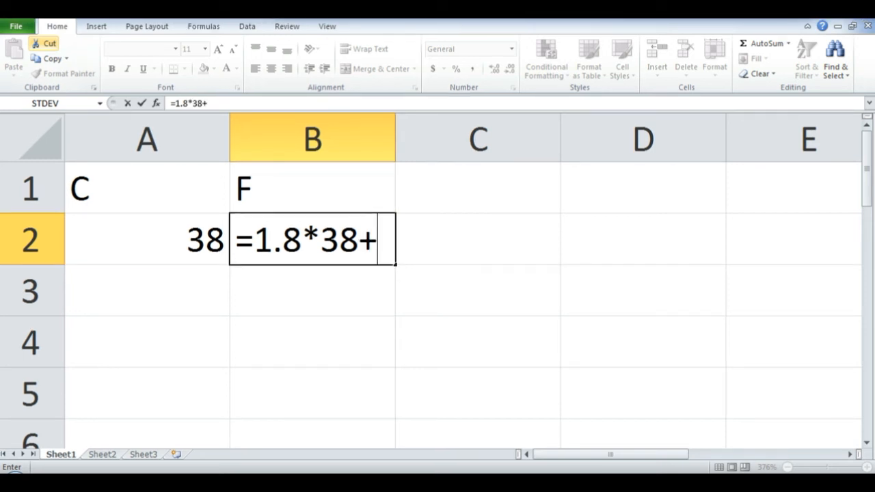
text(32)
click(147, 341)
text(-4)
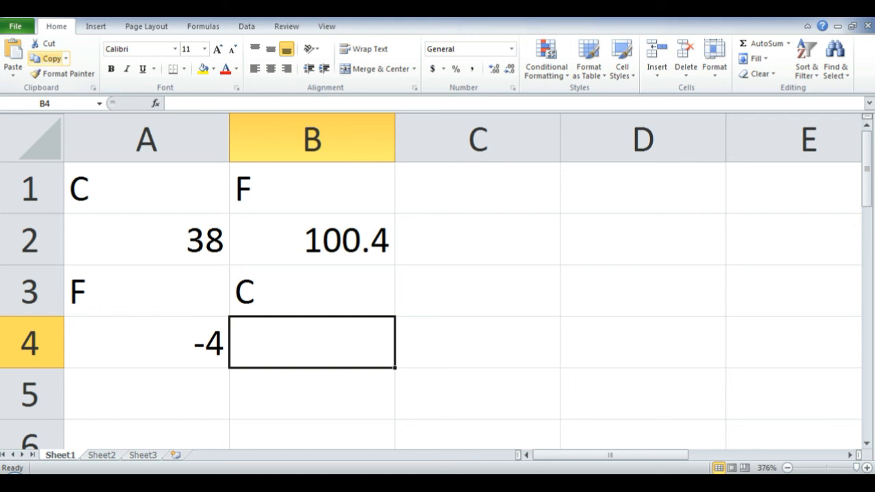
Step: Enter =(5/9)*(A4-32) in B4 to convert -4 °F to Celsius
text(=(5/9)*()
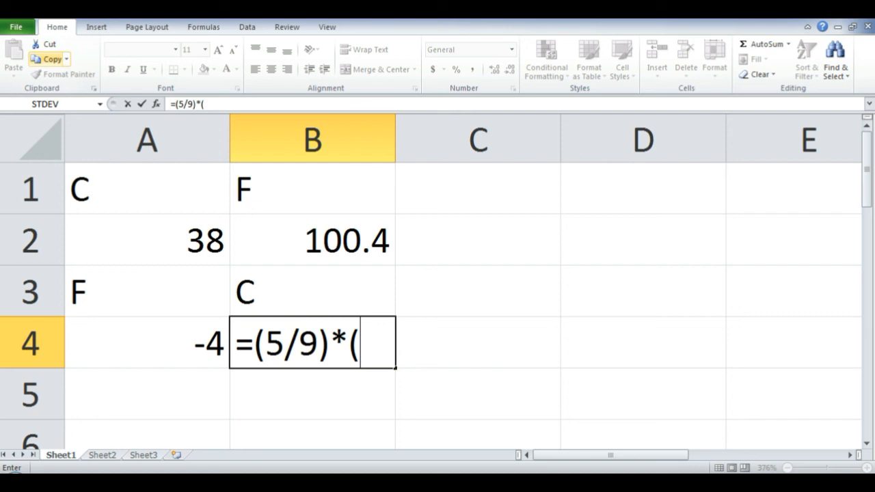
click(146, 343)
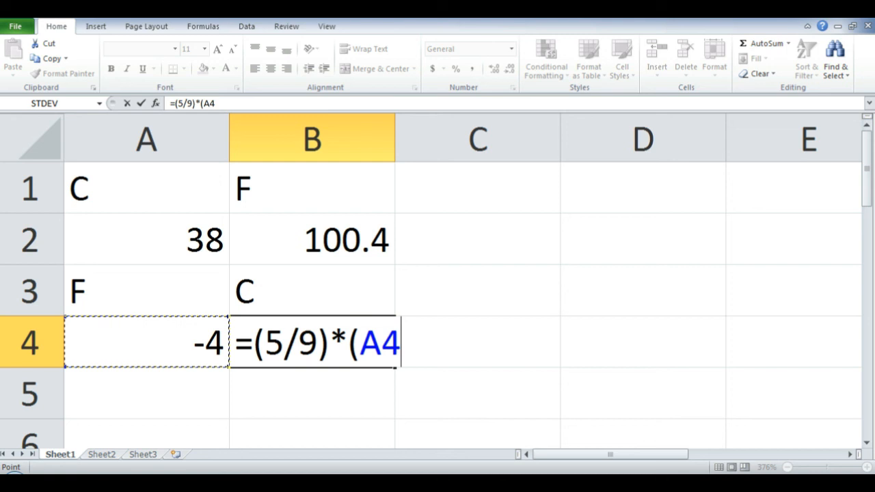
text(-32))
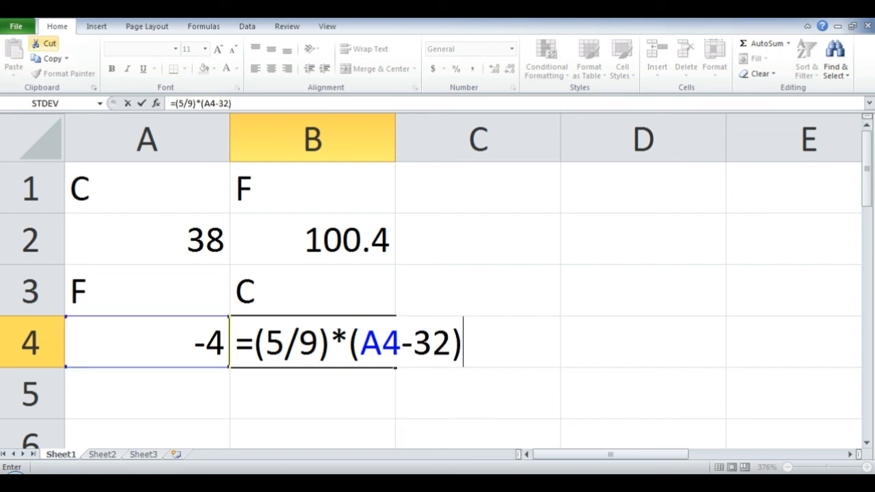